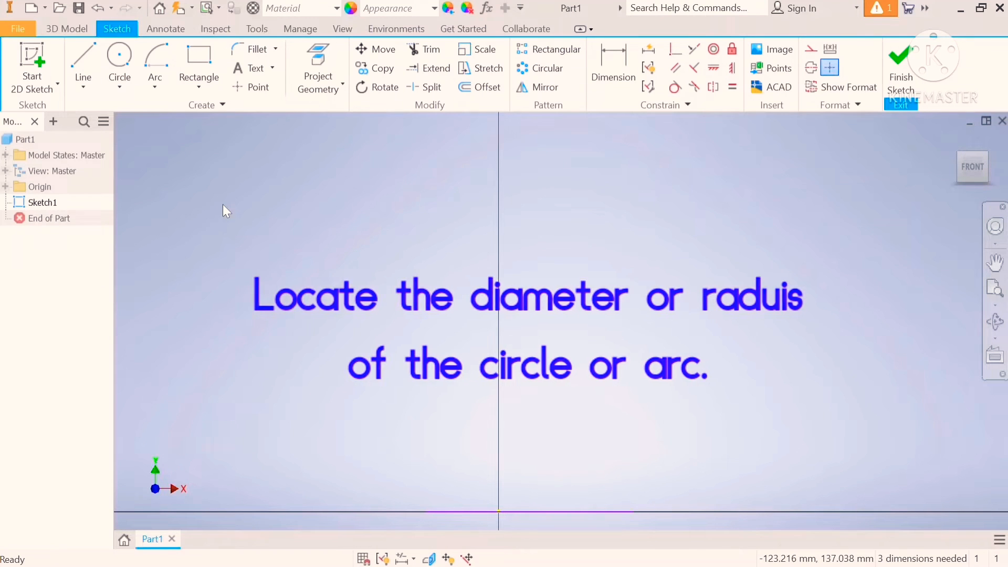
# - Finish dimensioning the rhombus with 100 mm sides and a 30° slant
pyautogui.click(612, 68)
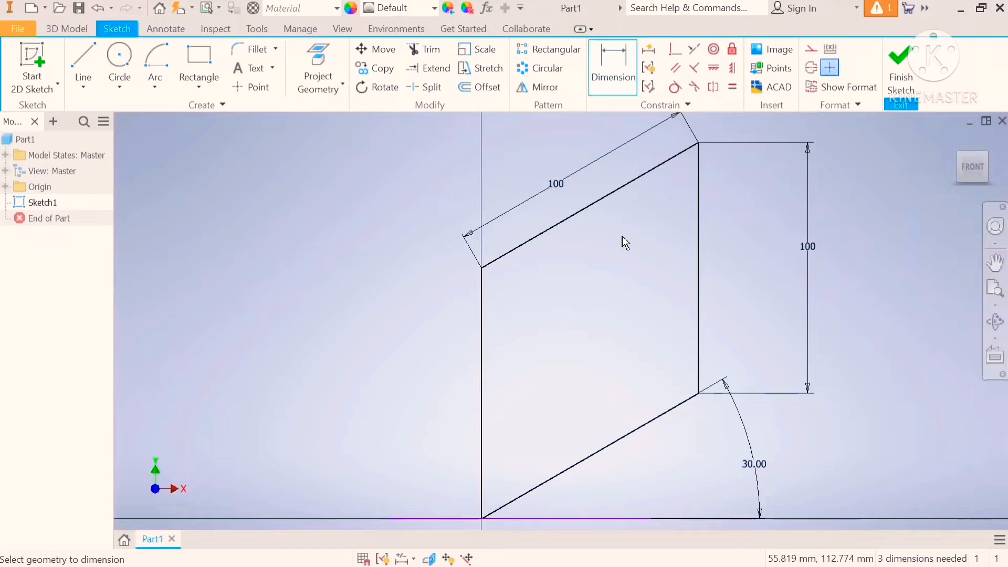
pyautogui.moveTo(744, 484)
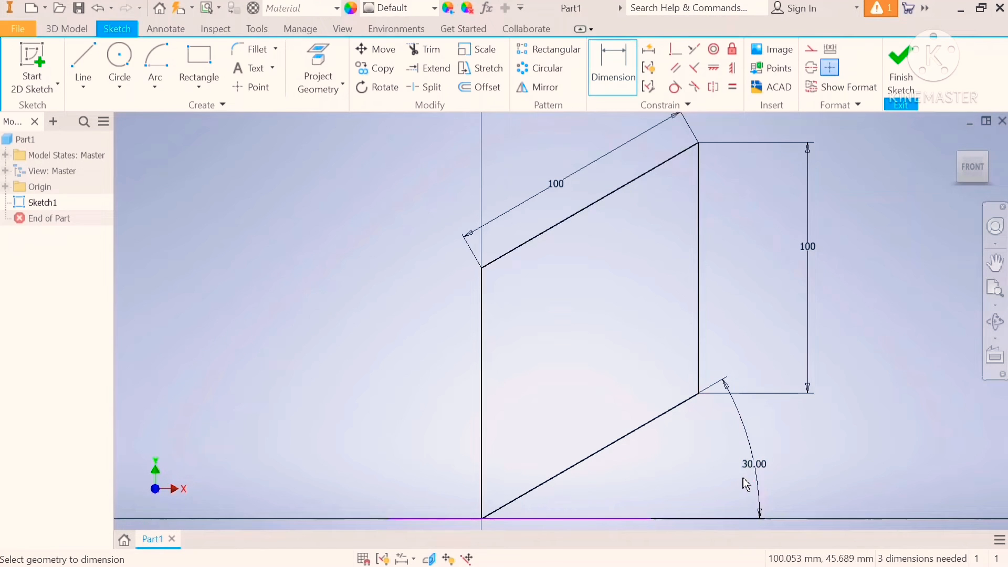
# - Start the long diagonal from the bottom-left corner with the Line tool
pyautogui.click(82, 67)
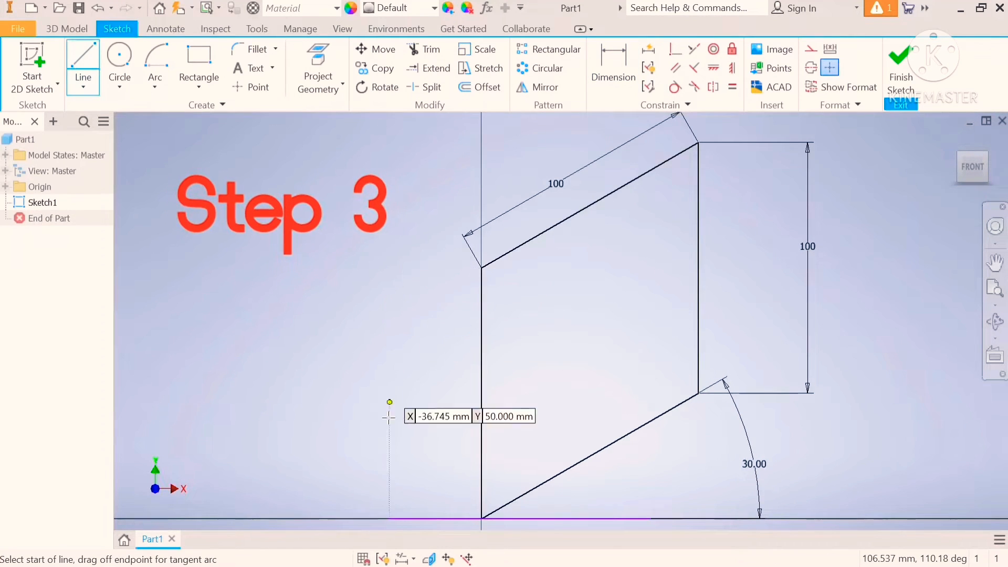
pyautogui.click(697, 140)
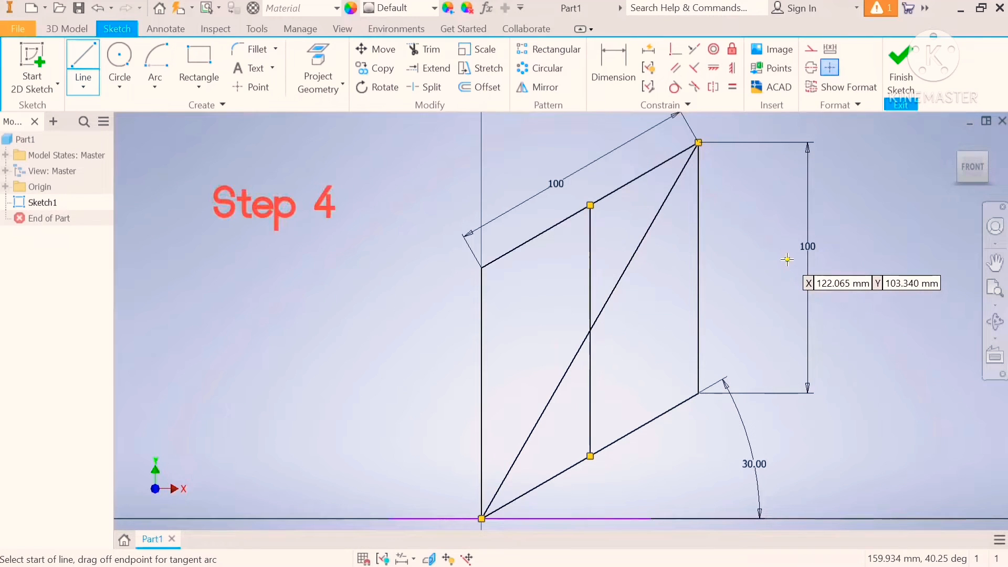
pyautogui.moveTo(589, 206)
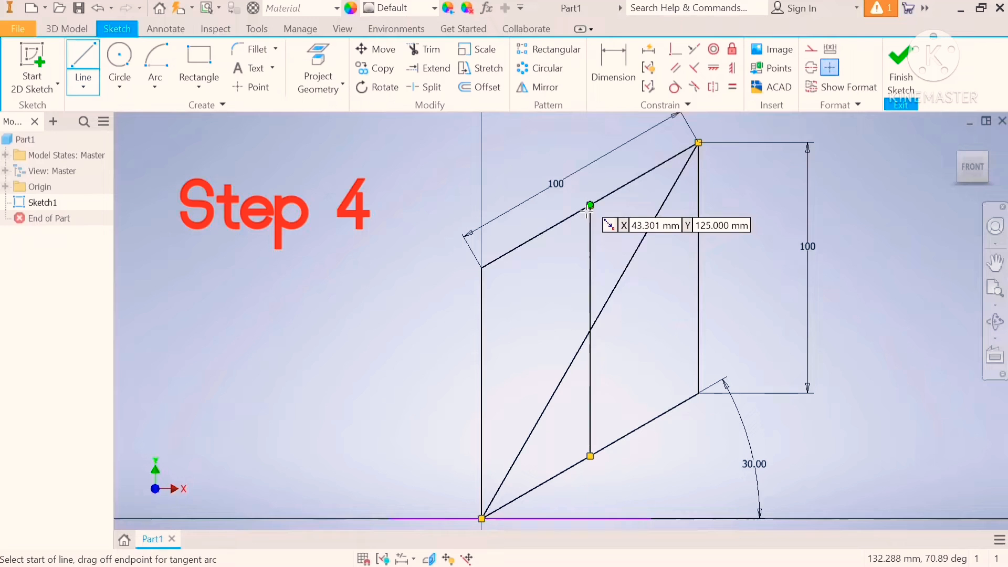
pyautogui.moveTo(595, 315)
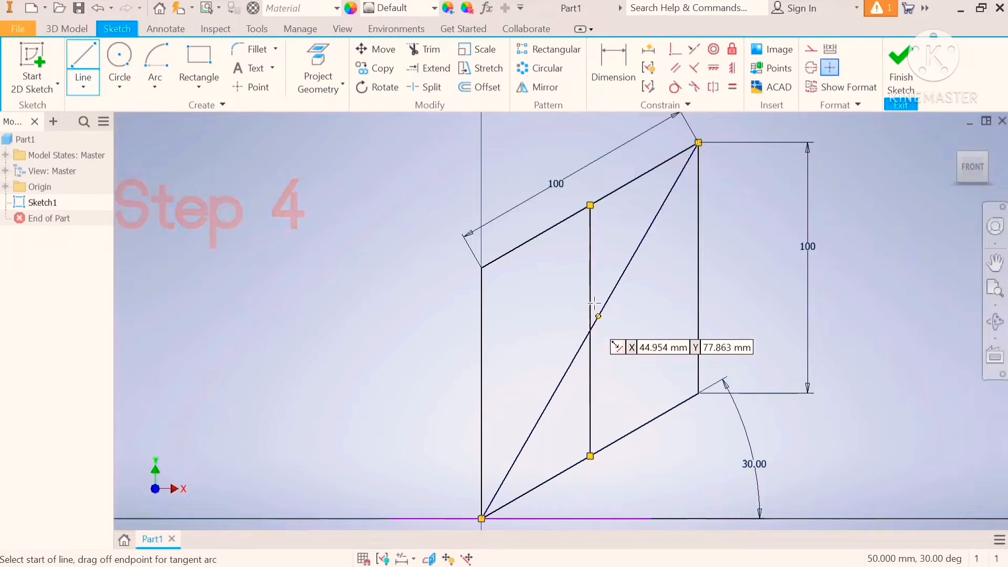
pyautogui.moveTo(594, 222)
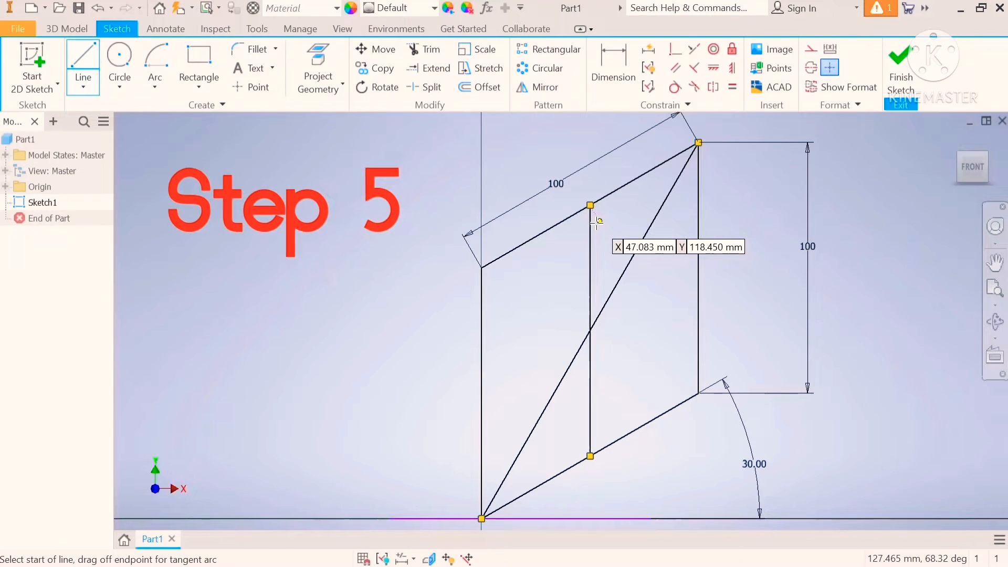
# - Draw the two 60° lines from the edge midpoints and make all helper lines construction geometry
pyautogui.click(589, 205)
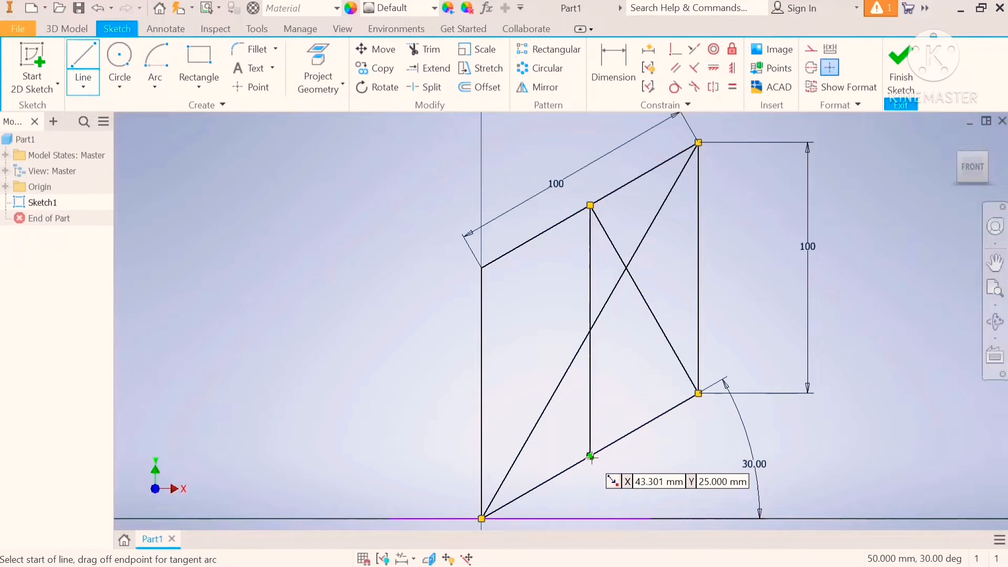
pyautogui.click(483, 266)
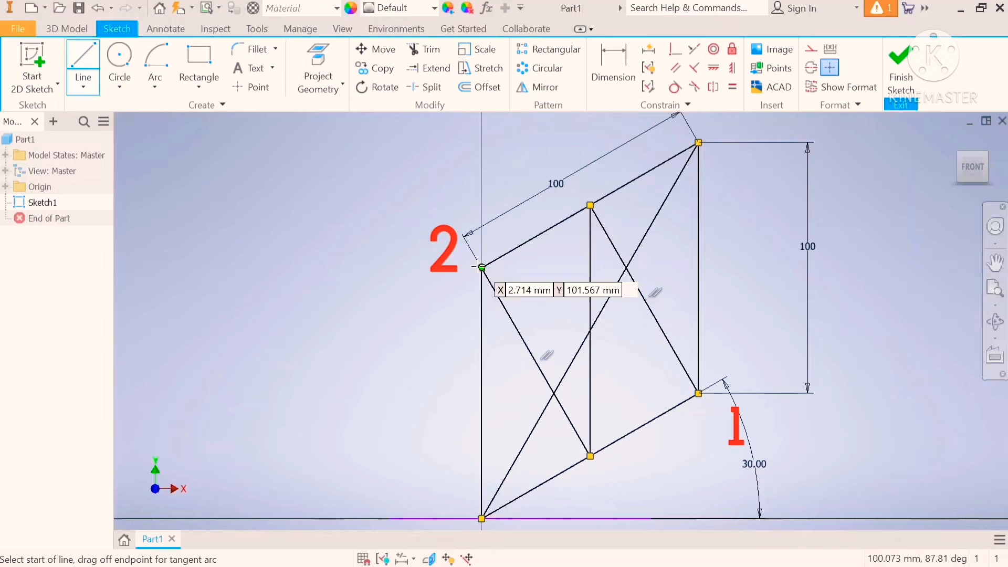
pyautogui.moveTo(476, 269)
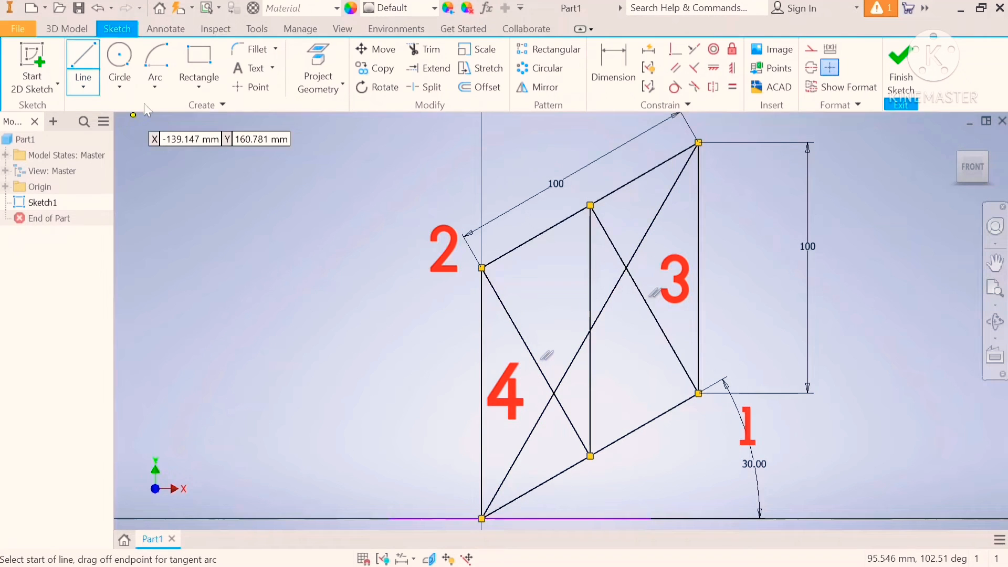
pyautogui.click(154, 61)
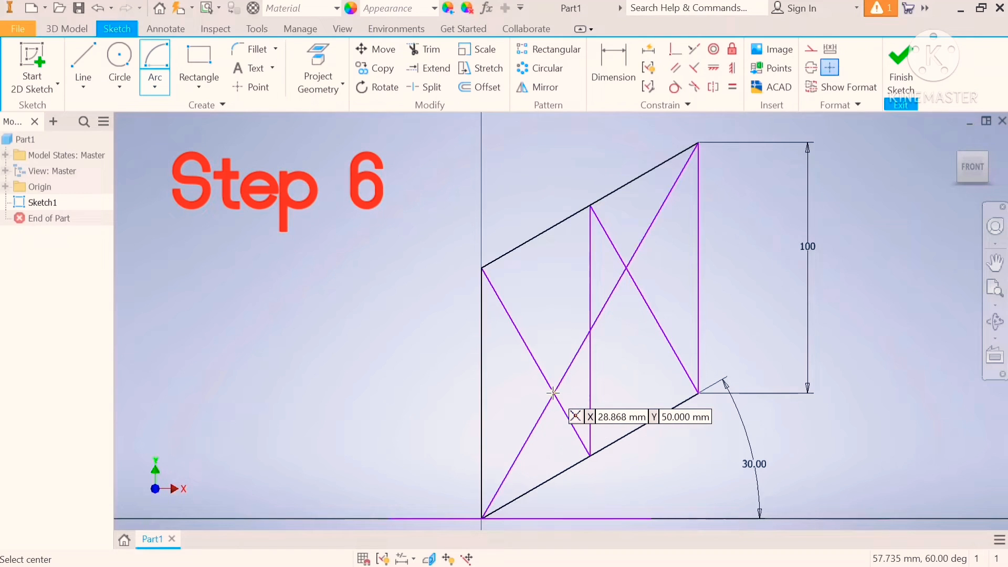
# - Draw the lower small arc centred on the crossing, then centre the next arc on the upper crossing
pyautogui.click(555, 394)
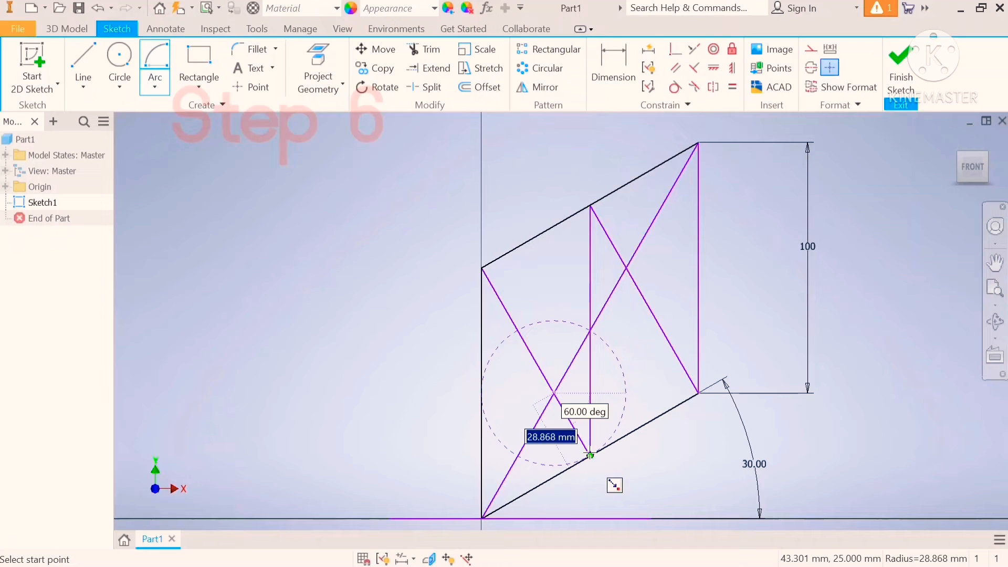
pyautogui.click(589, 455)
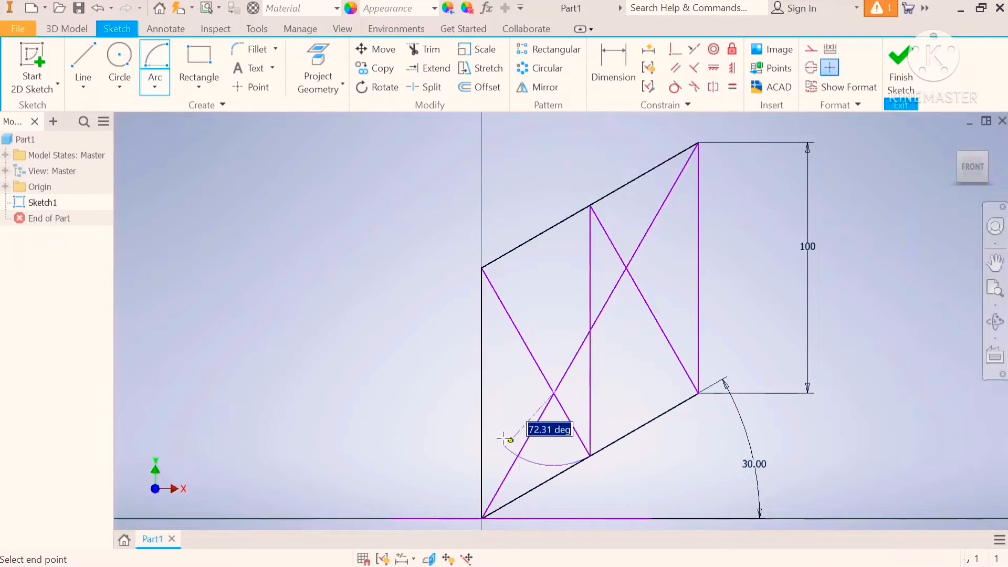
pyautogui.moveTo(482, 393)
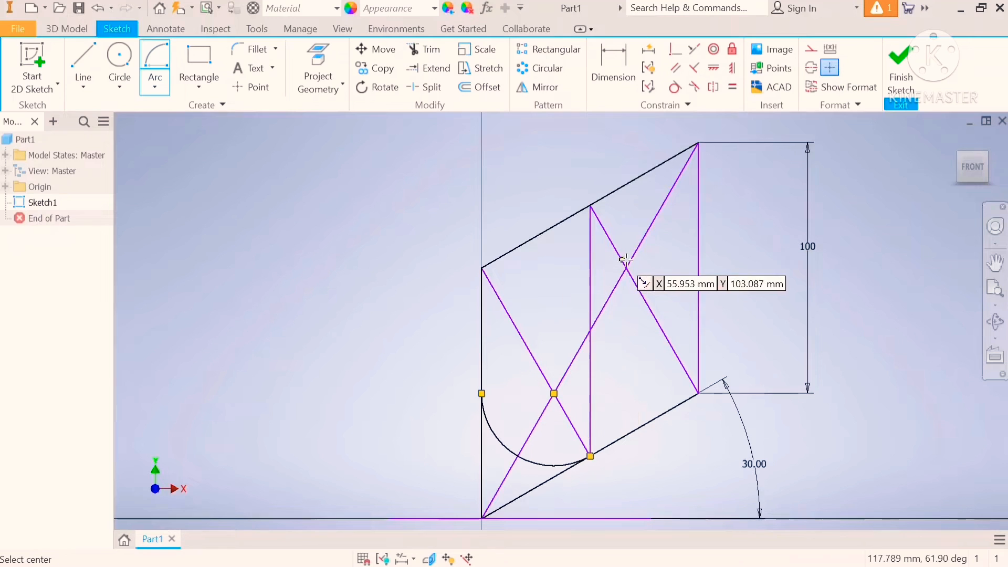
pyautogui.click(624, 269)
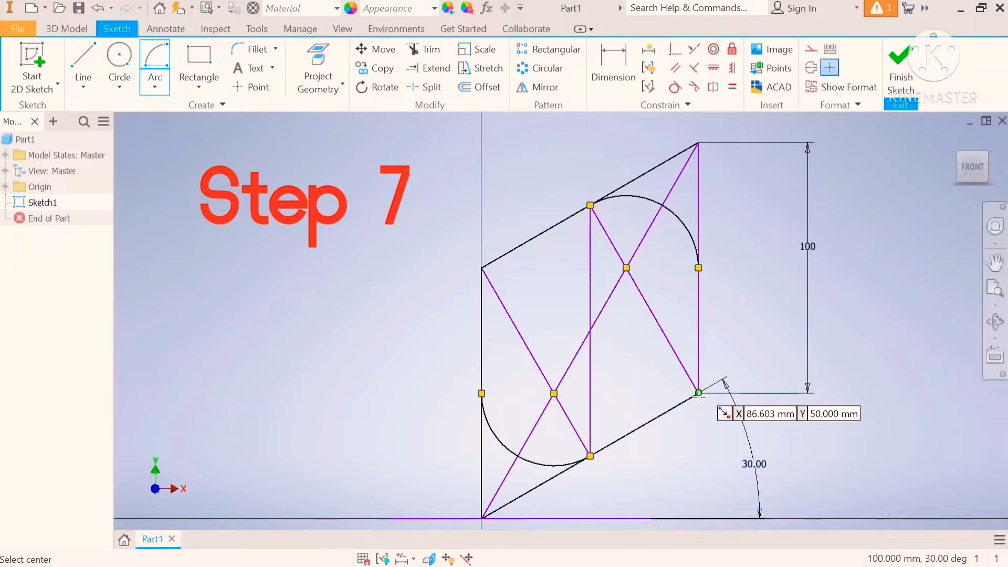
# - Draw the two large arcs centred on the obtuse corners, then undo back to the plain rhombus
pyautogui.click(697, 392)
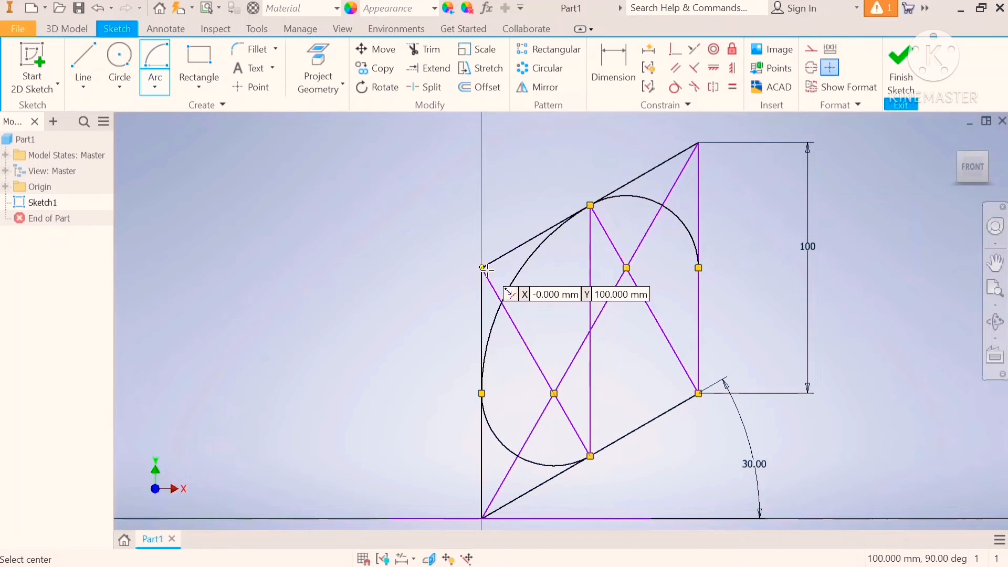
pyautogui.click(482, 266)
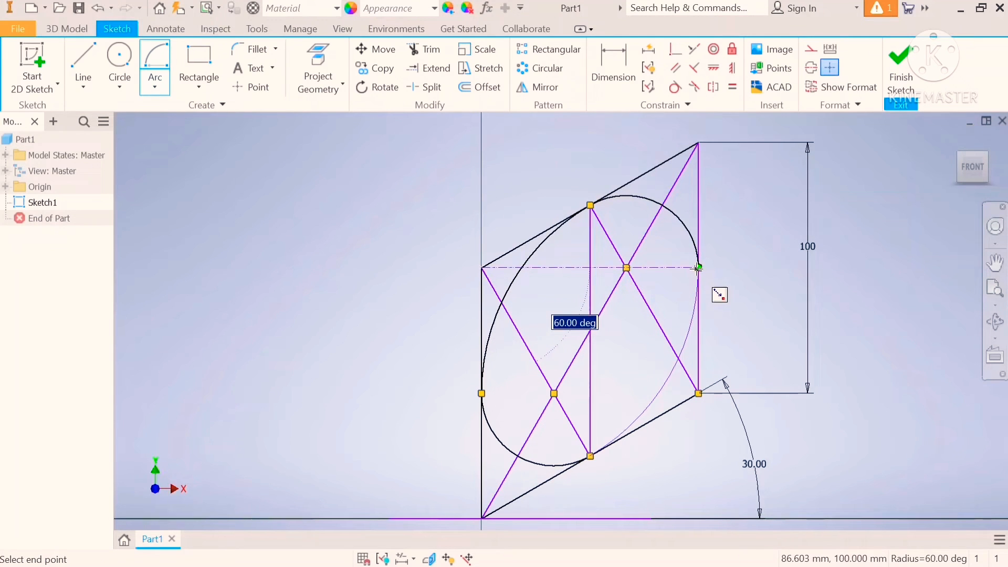
pyautogui.click(697, 269)
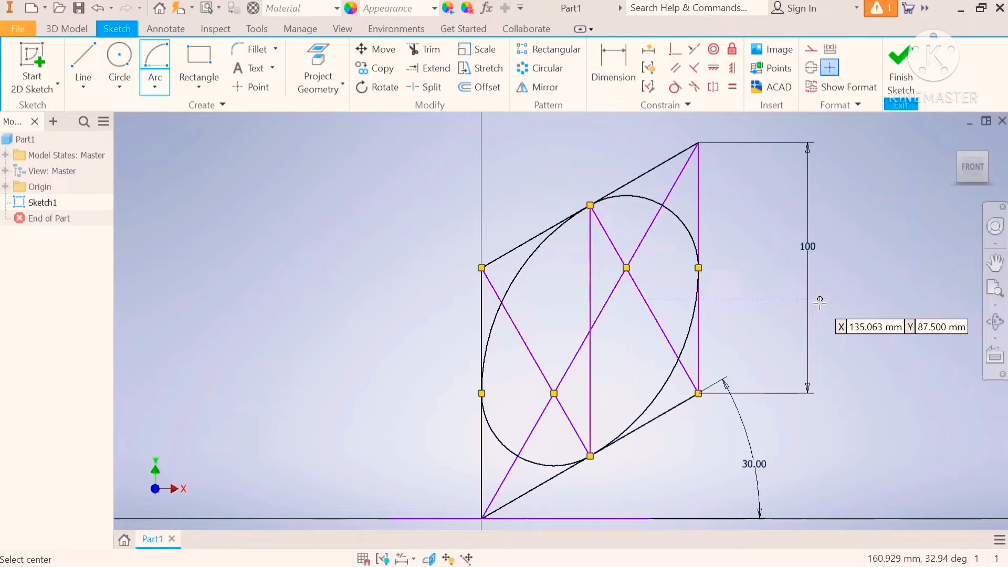
pyautogui.click(95, 8)
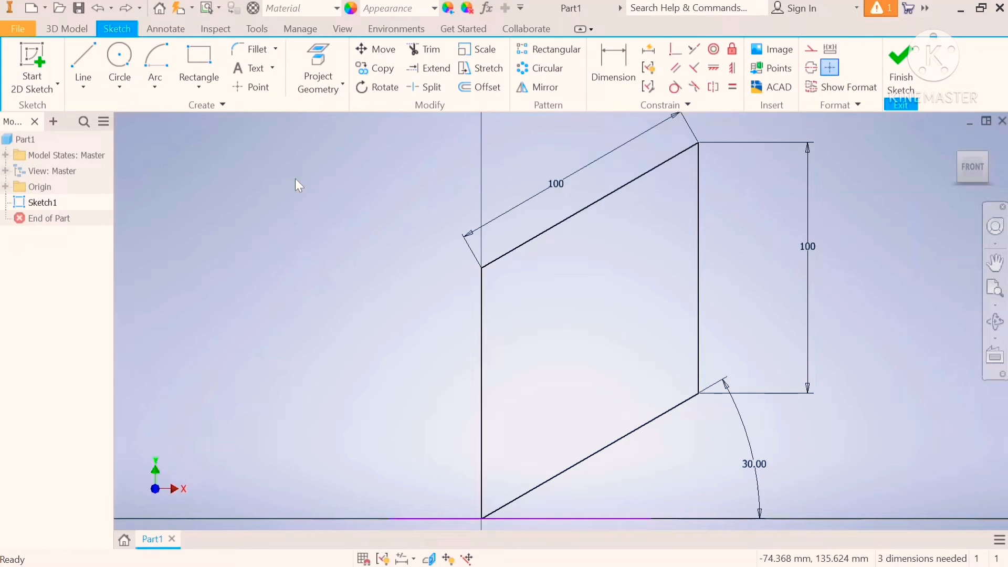
# - Redraw the corner-to-corner diagonal and start a line at the lower-right corner
pyautogui.click(82, 59)
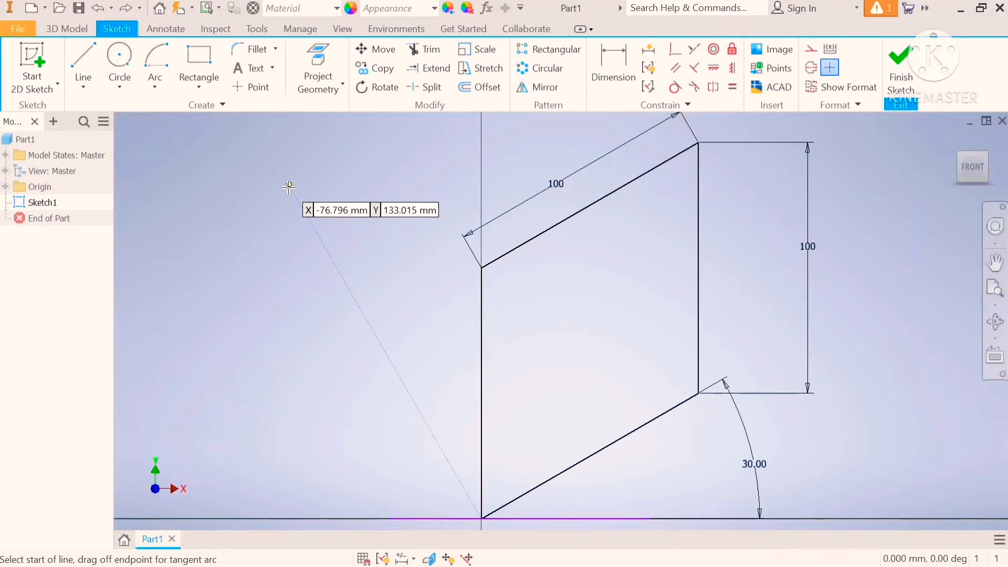
pyautogui.moveTo(289, 193)
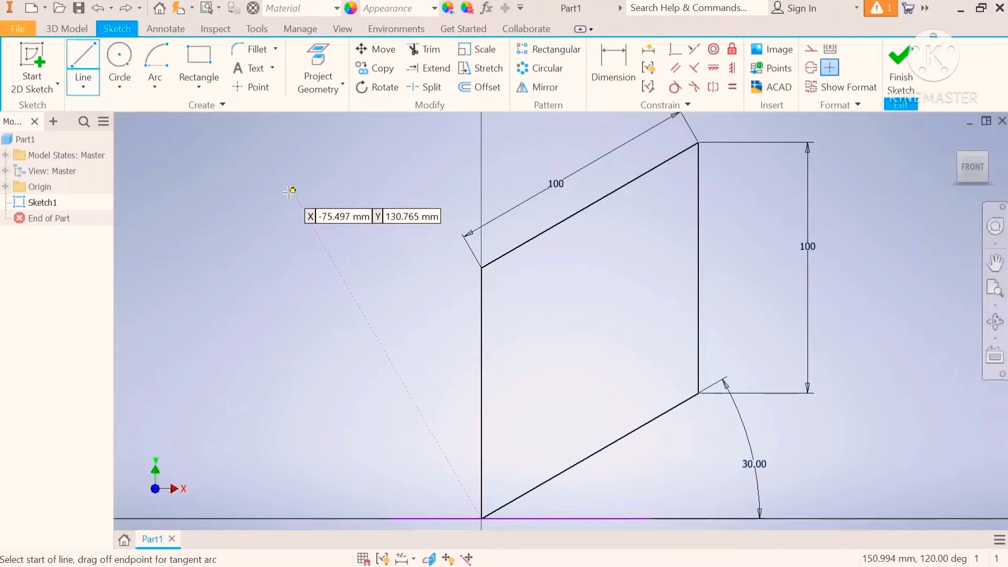
pyautogui.click(481, 518)
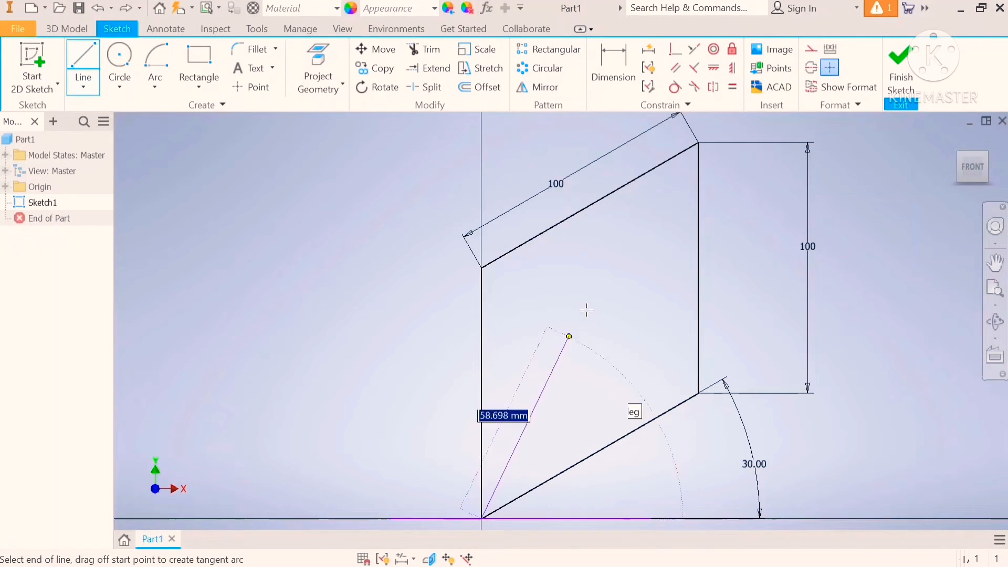
pyautogui.moveTo(699, 147)
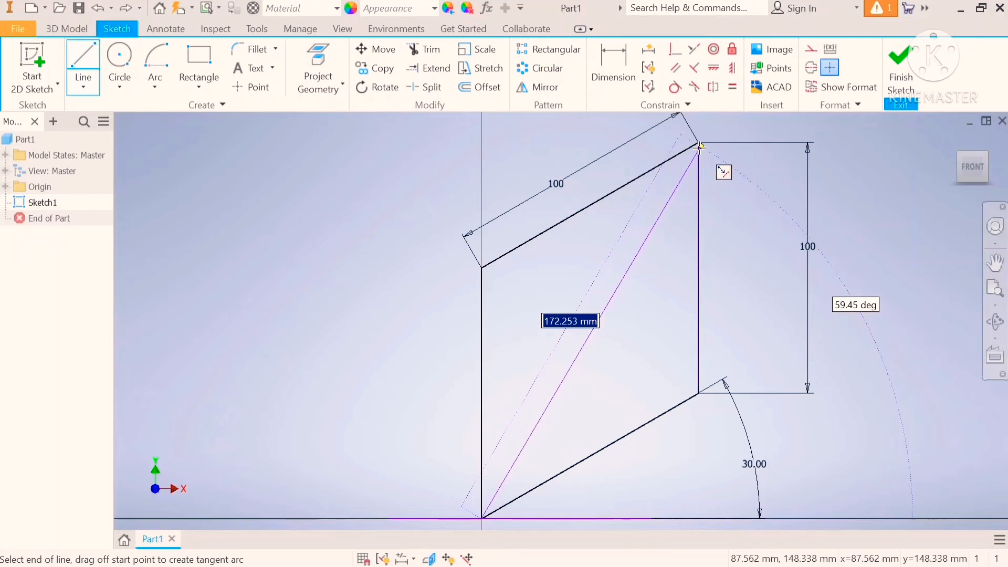
pyautogui.click(698, 144)
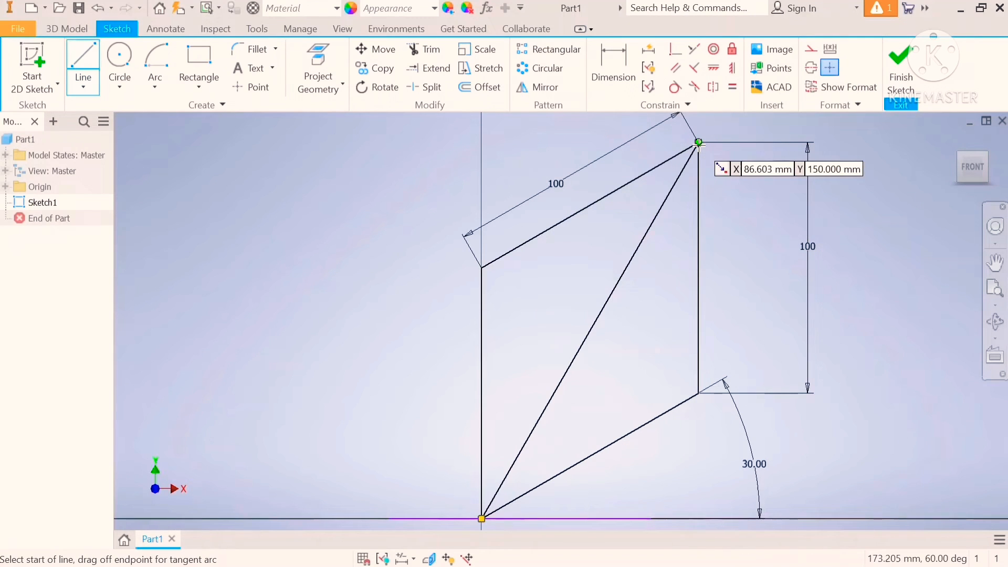
pyautogui.moveTo(679, 380)
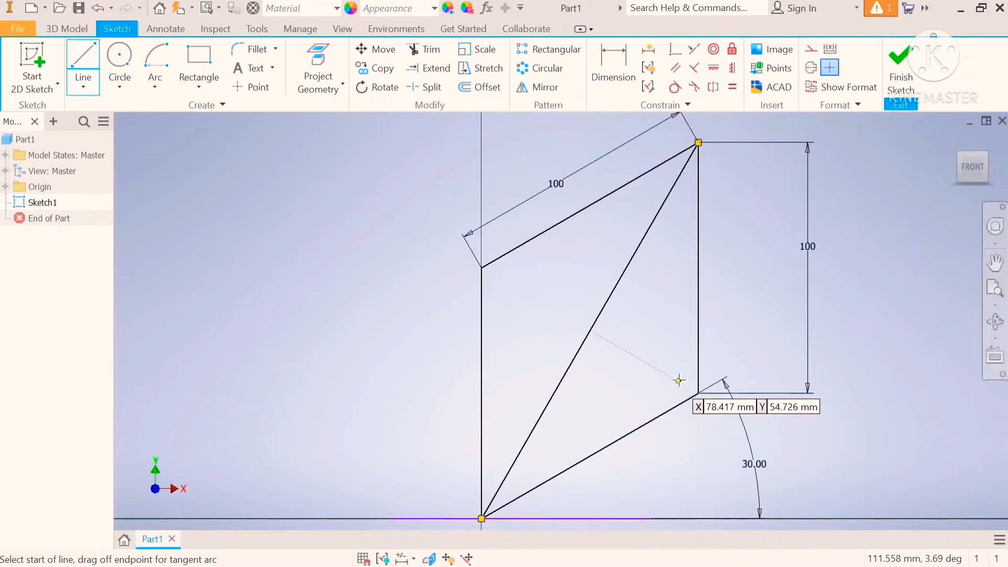
pyautogui.moveTo(697, 391)
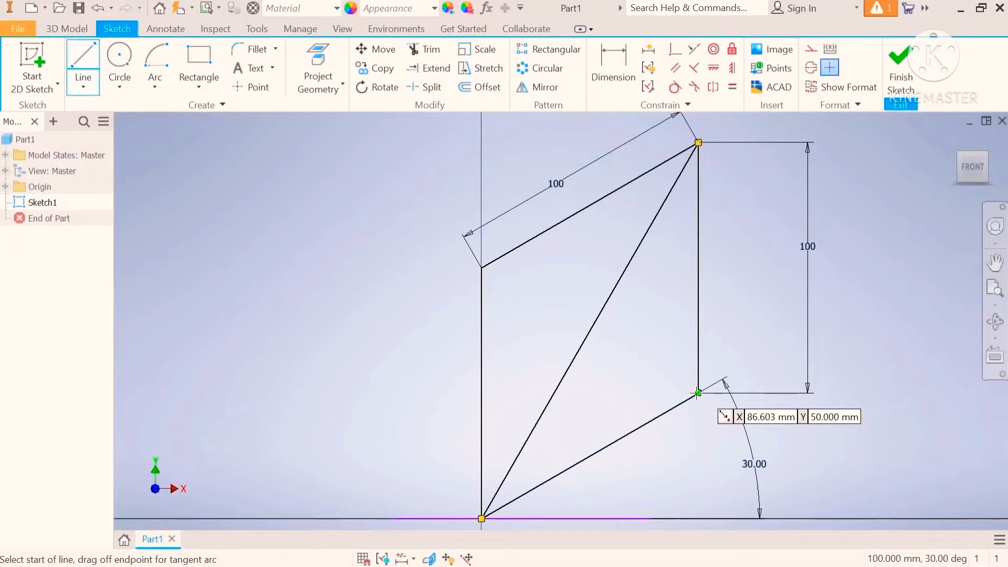
pyautogui.click(697, 391)
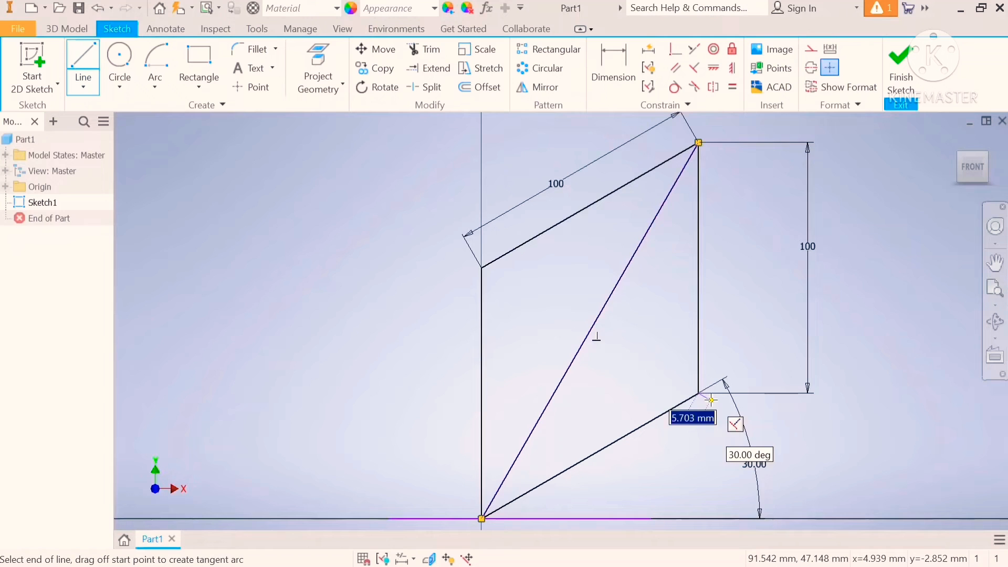
pyautogui.moveTo(576, 197)
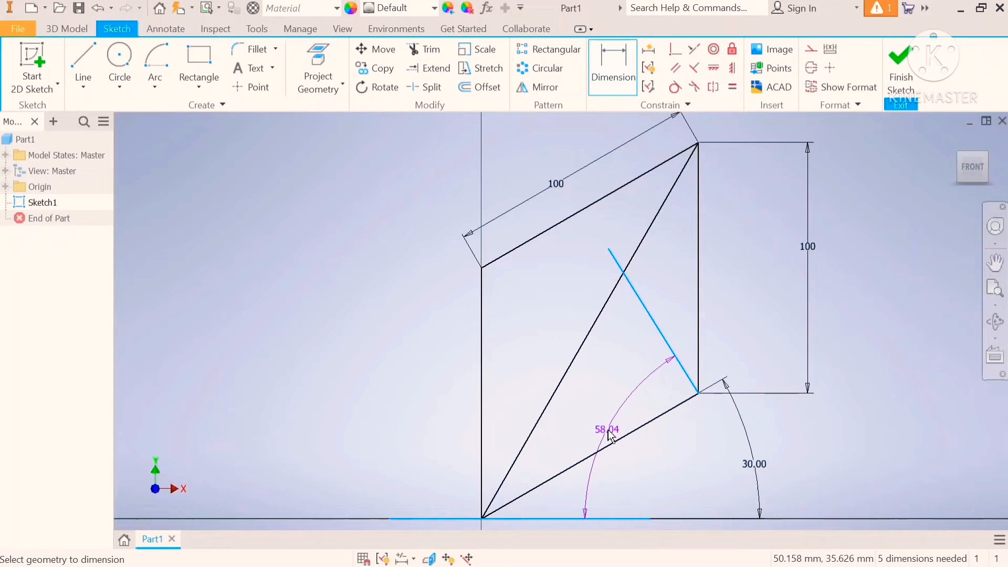
# - Dimension the new line at 60° to the horizontal baseline
pyautogui.click(606, 429)
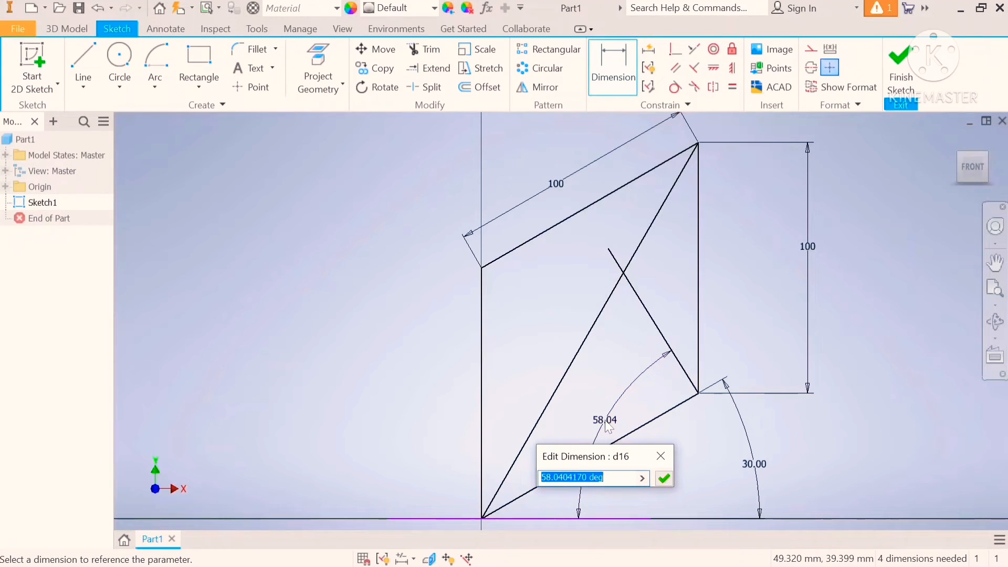
pyautogui.click(663, 479)
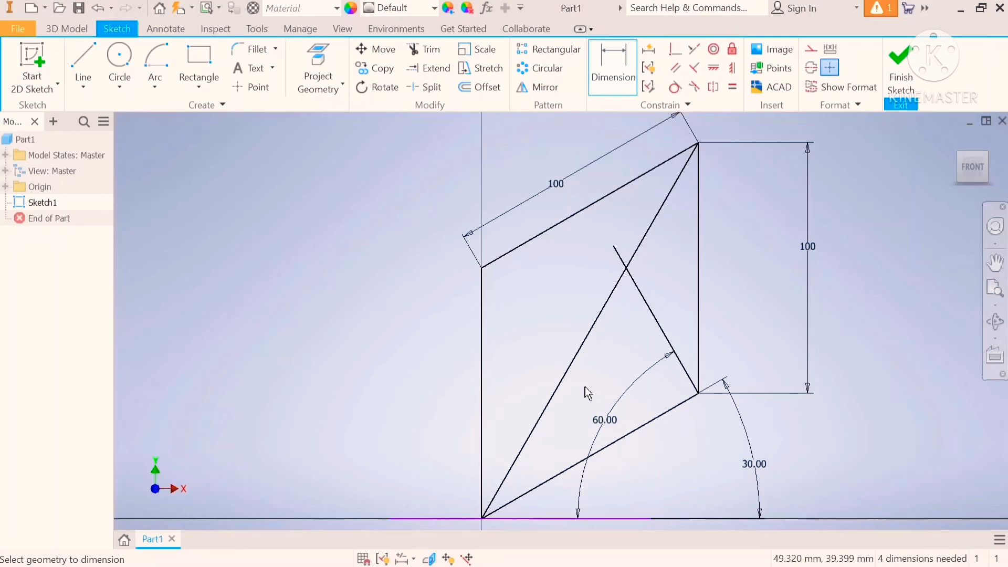
pyautogui.click(82, 64)
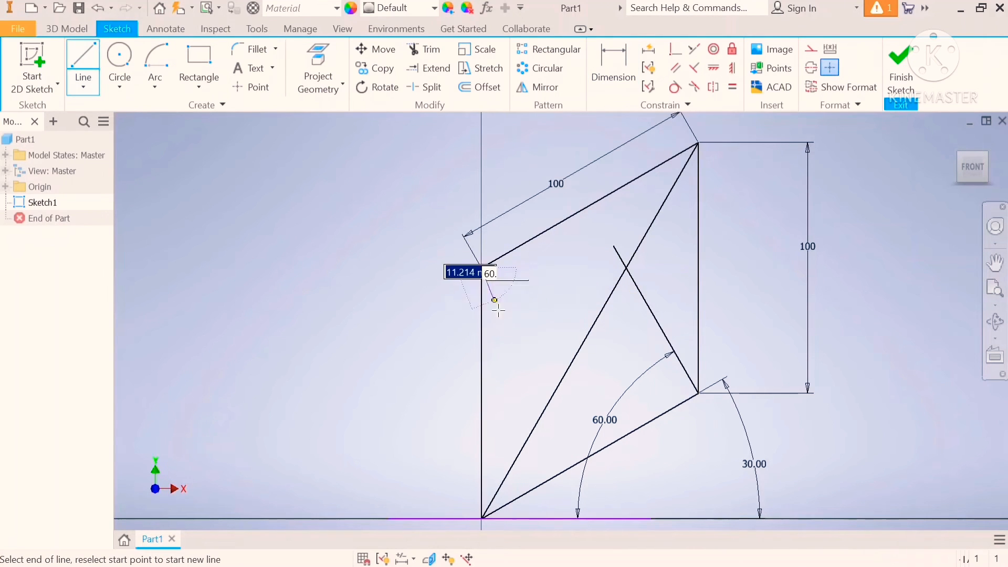
pyautogui.moveTo(582, 407)
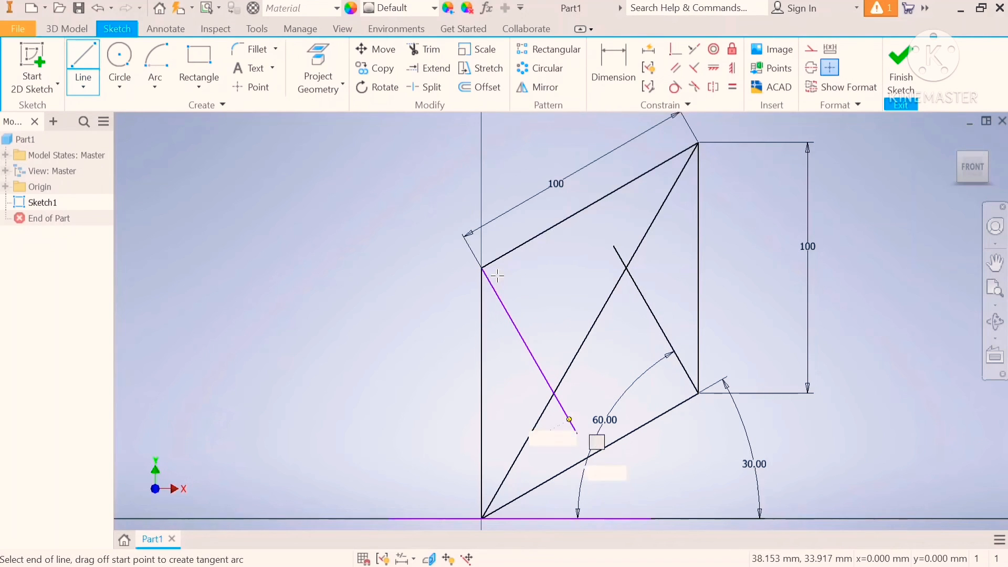
# - Finish the upper-left line past the diagonal and dimension it at 60° to the baseline
pyautogui.click(611, 67)
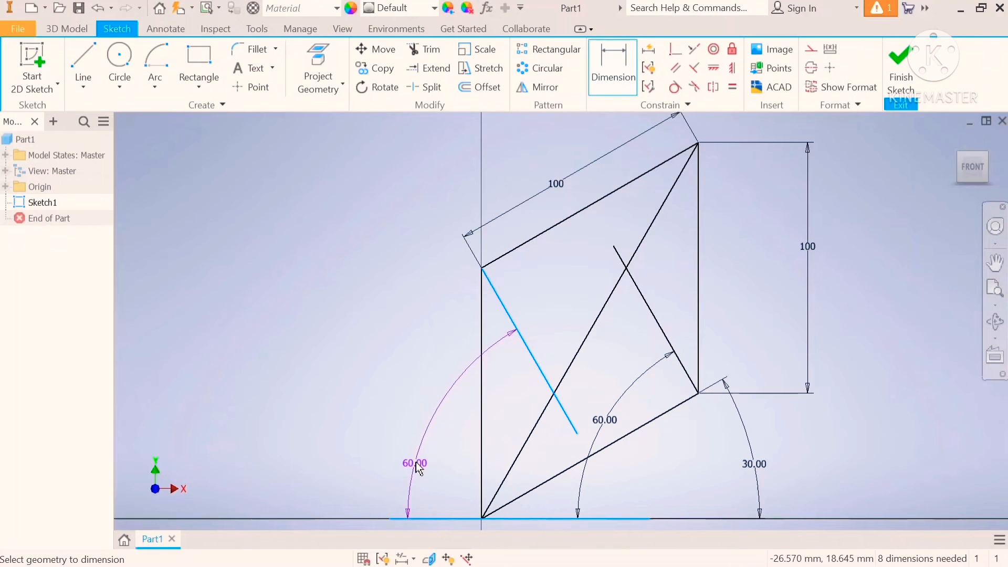
pyautogui.click(414, 463)
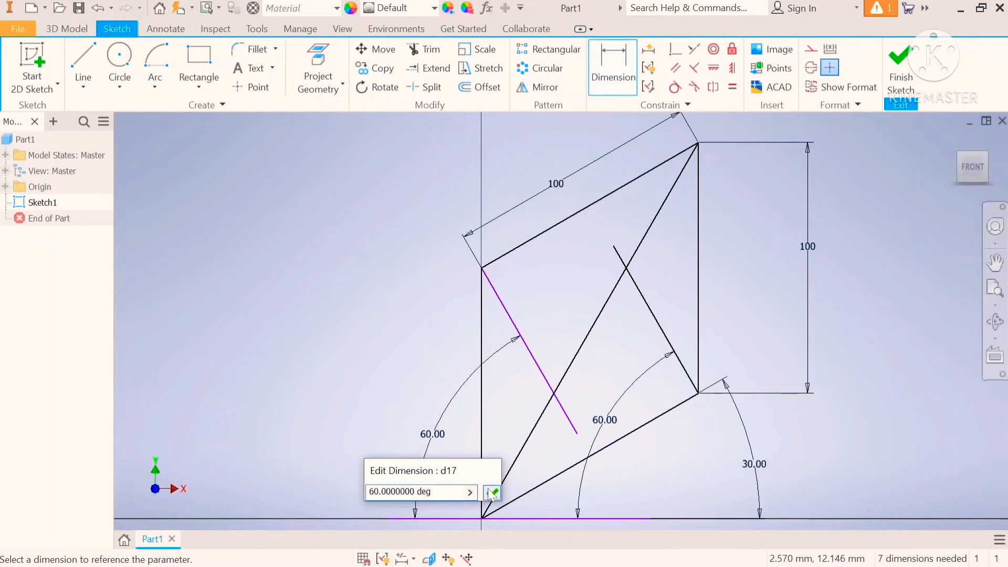
pyautogui.click(491, 491)
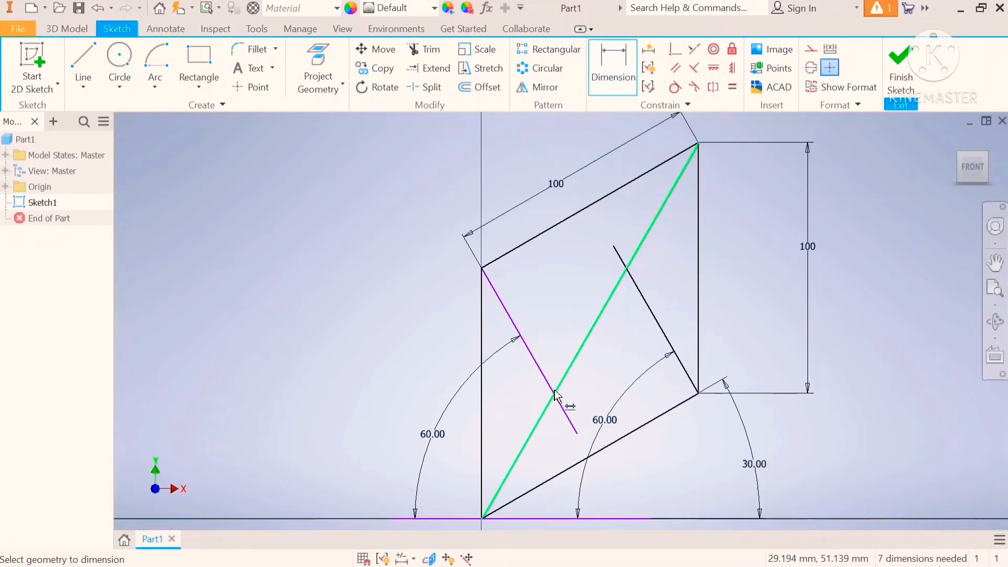
pyautogui.click(556, 396)
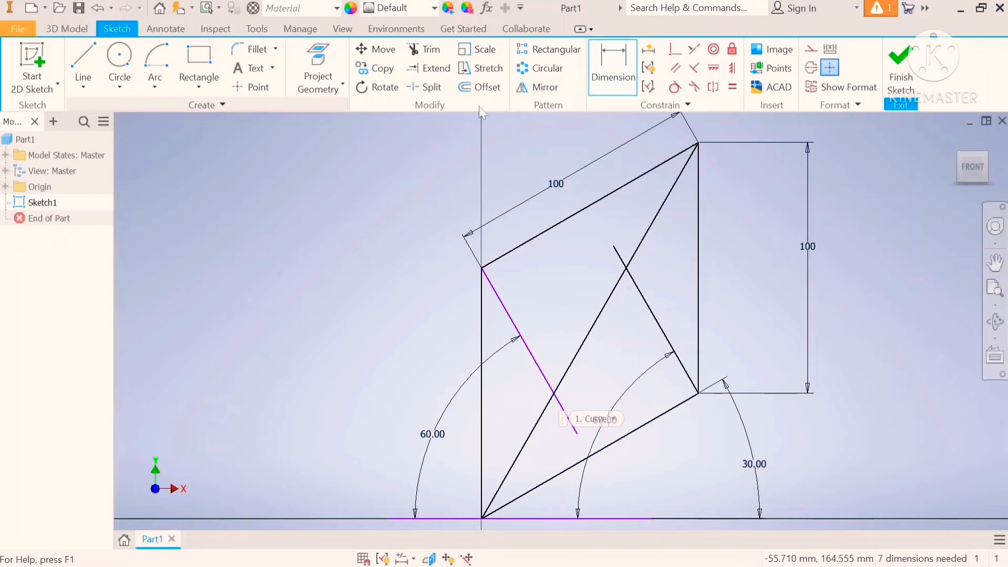
pyautogui.click(156, 67)
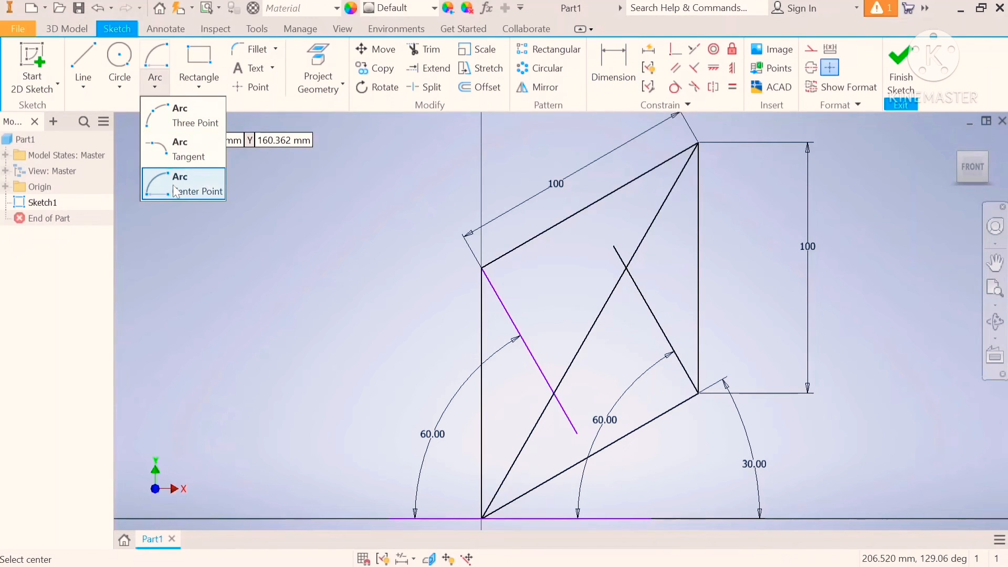
# - Draw the lower-left small arc centred on the line–diagonal intersection, ending on the bottom edge
pyautogui.click(179, 183)
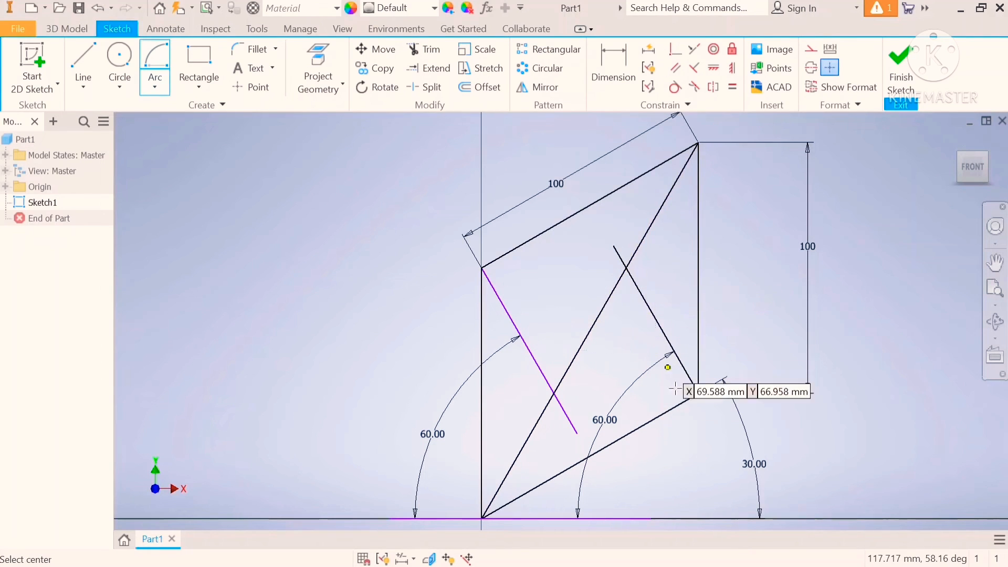
pyautogui.moveTo(515, 375)
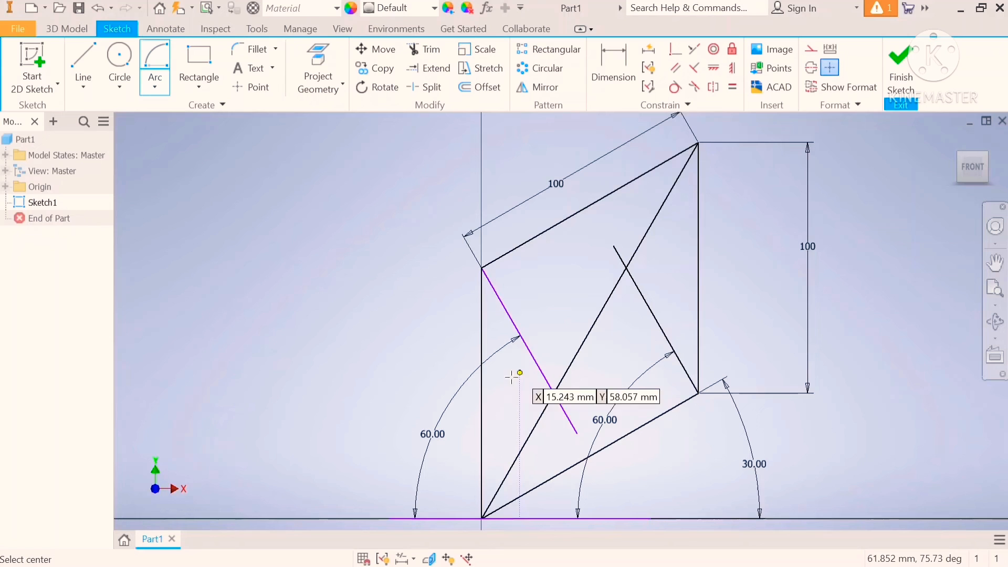
pyautogui.moveTo(524, 427)
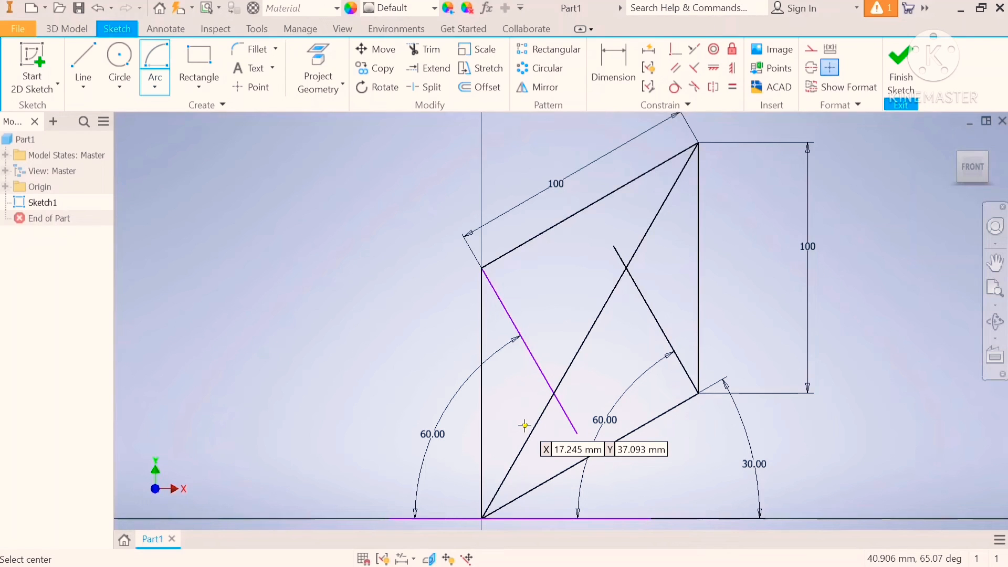
pyautogui.moveTo(555, 391)
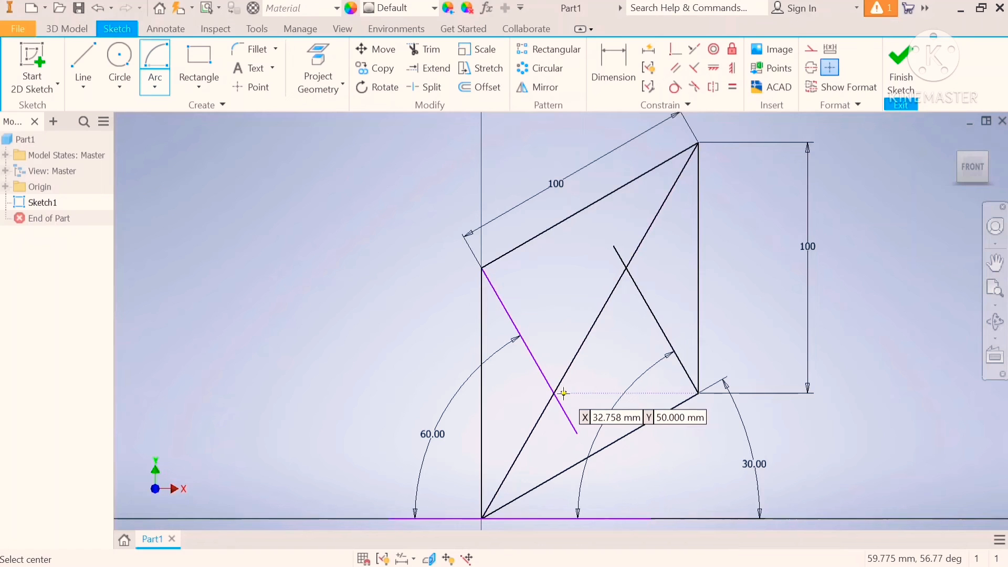
pyautogui.moveTo(554, 392)
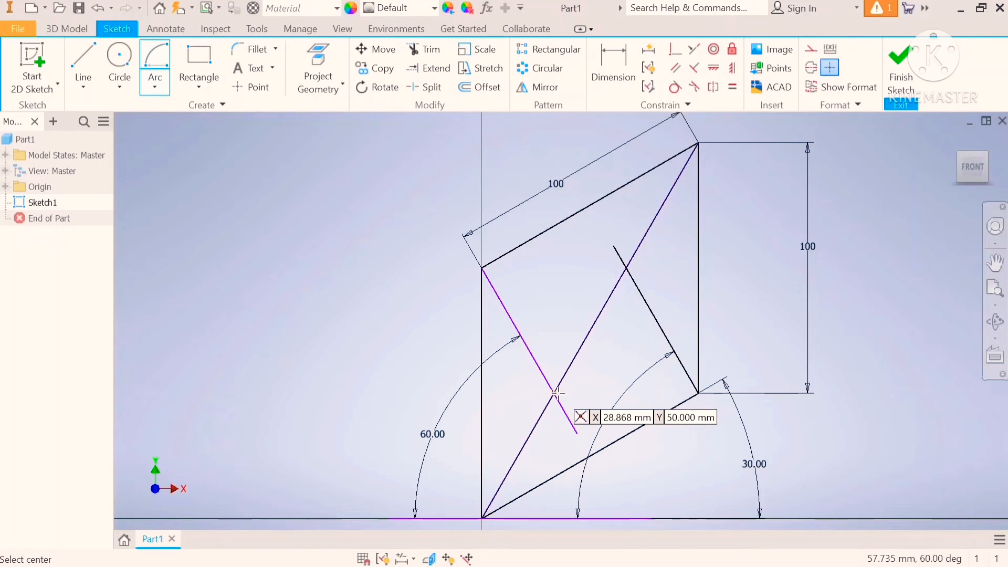
pyautogui.moveTo(590, 392)
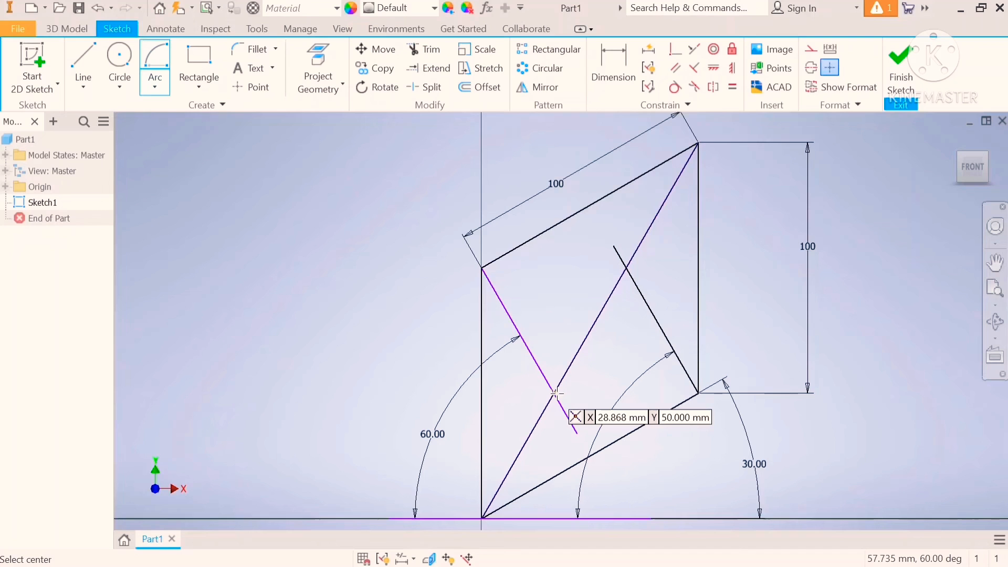
pyautogui.click(554, 392)
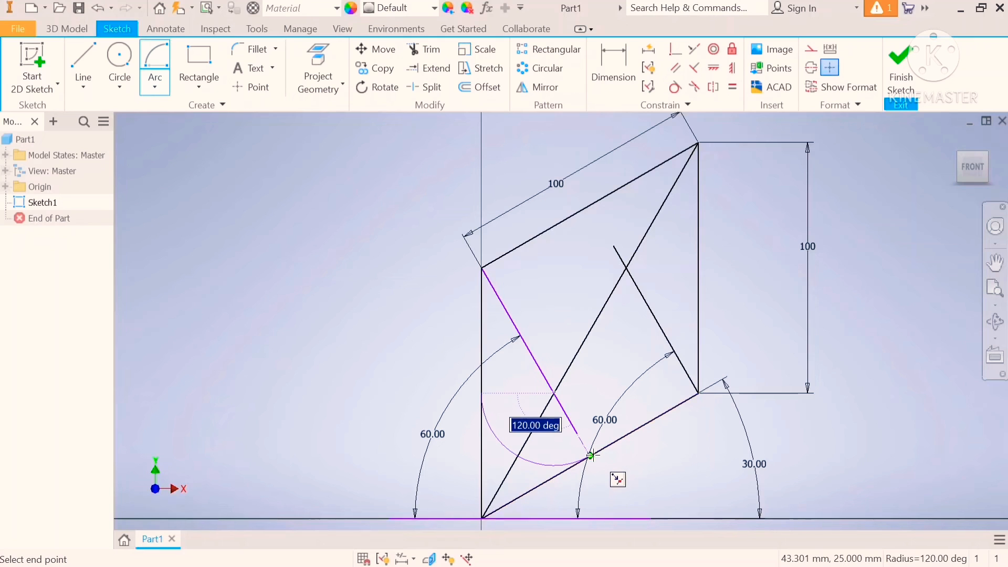
pyautogui.click(590, 458)
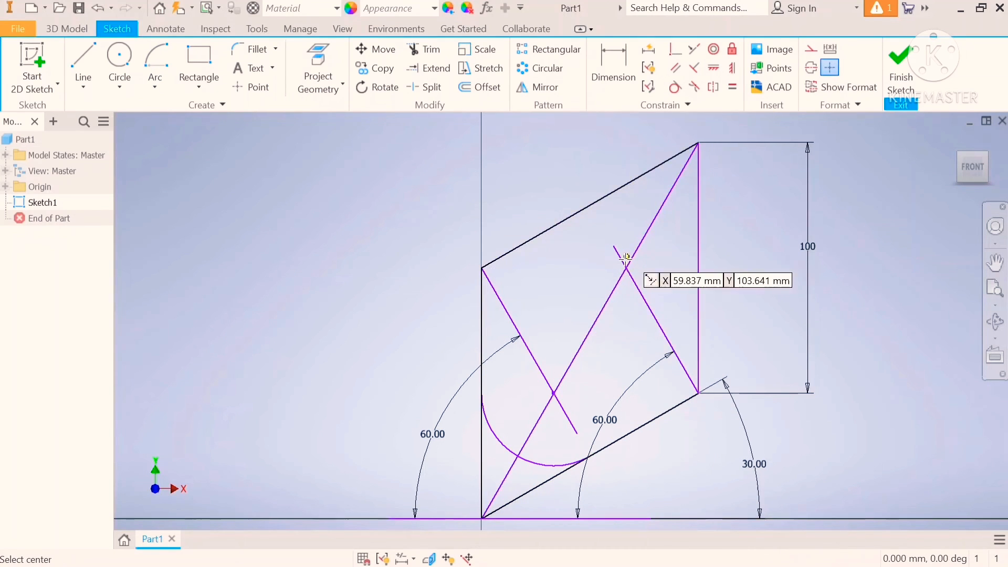
# - Draw the upper-right small arc from the top edge to the right edge
pyautogui.click(582, 208)
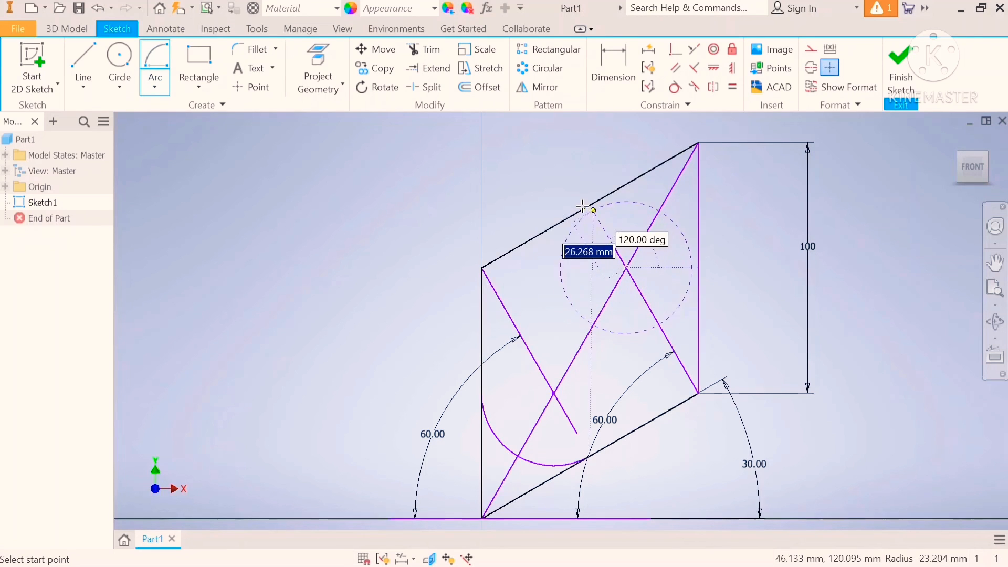
pyautogui.click(583, 206)
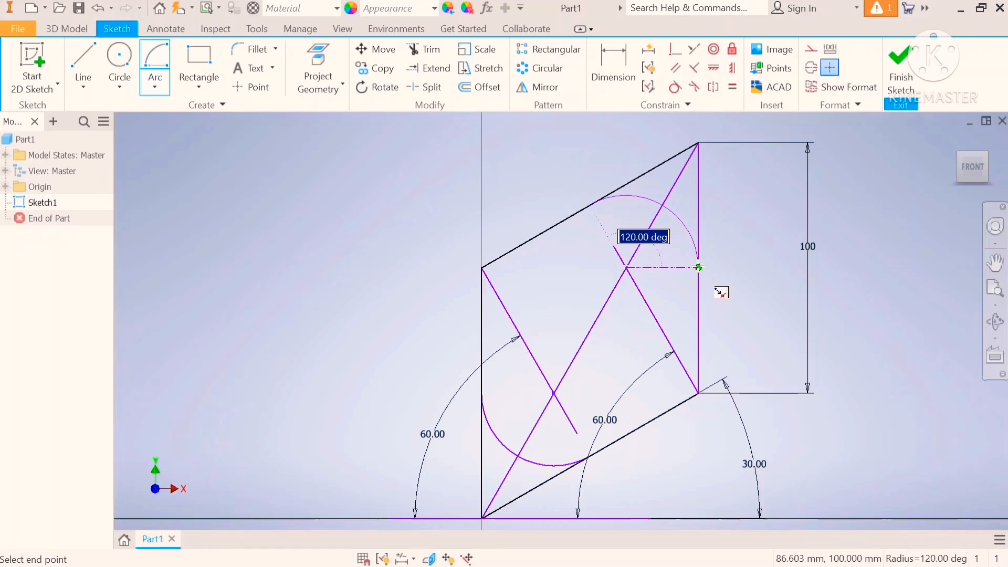
pyautogui.click(700, 267)
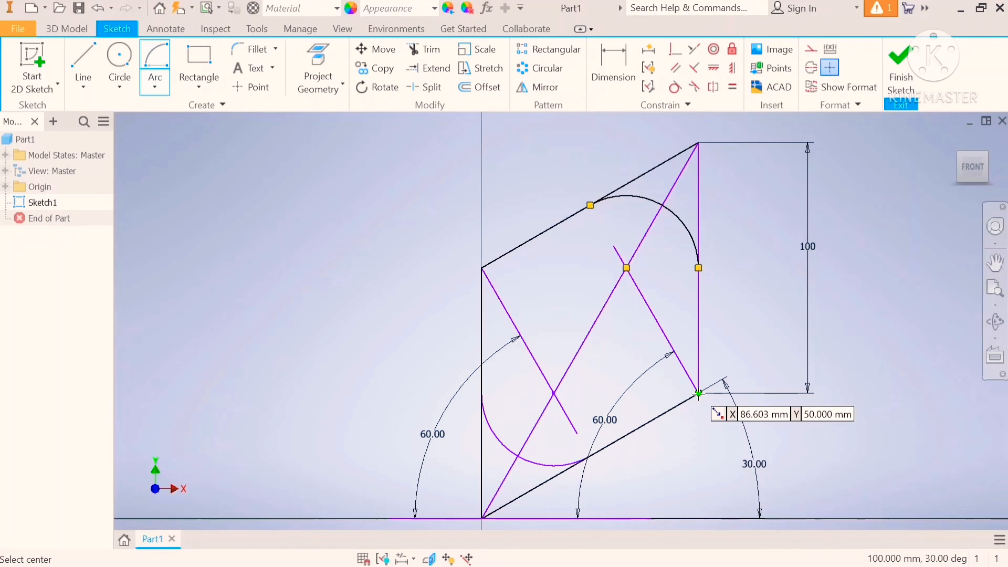
# - Centre a large arc on the lower-right corner, starting at the right-edge arc endpoint
pyautogui.click(698, 394)
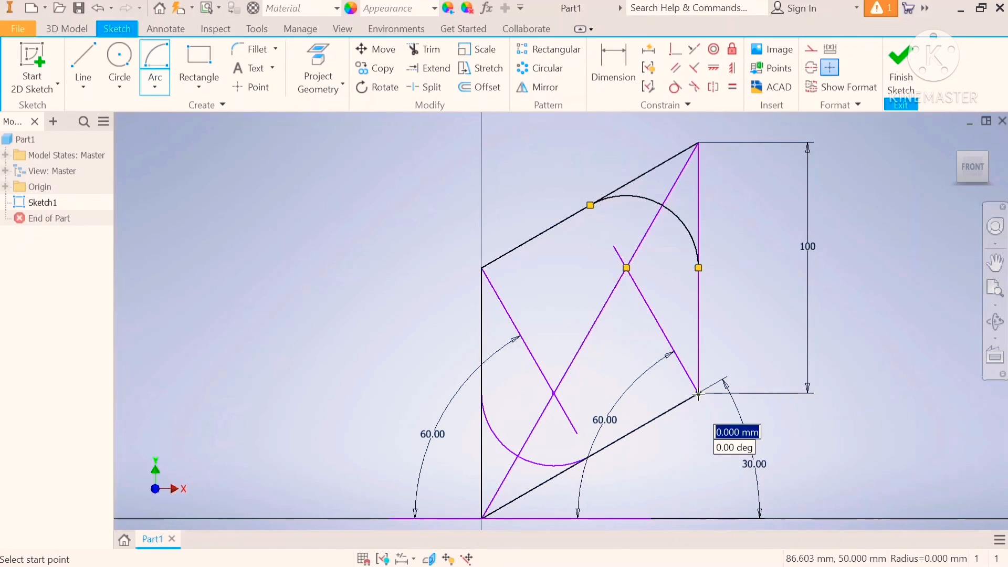
pyautogui.moveTo(482, 394)
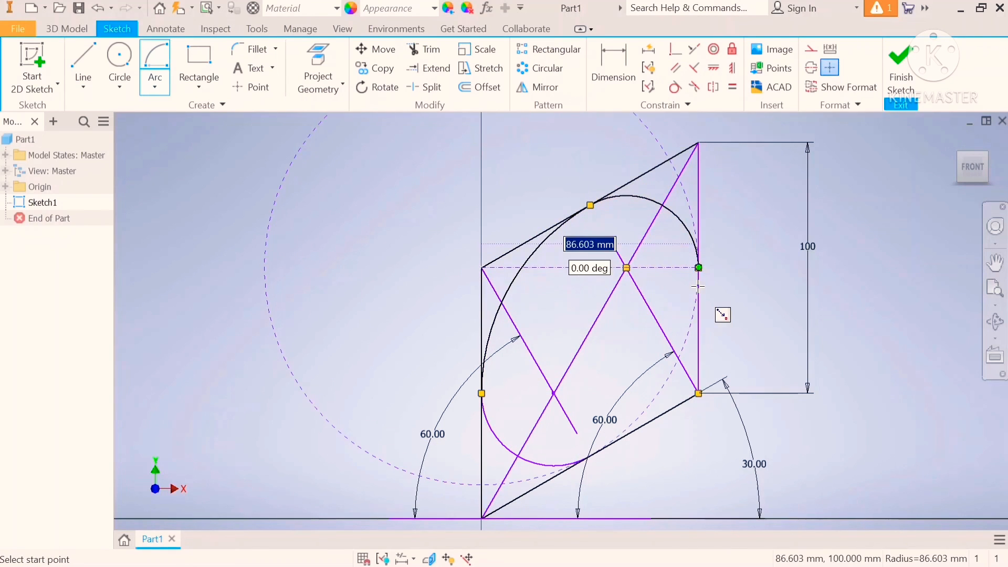
pyautogui.click(698, 268)
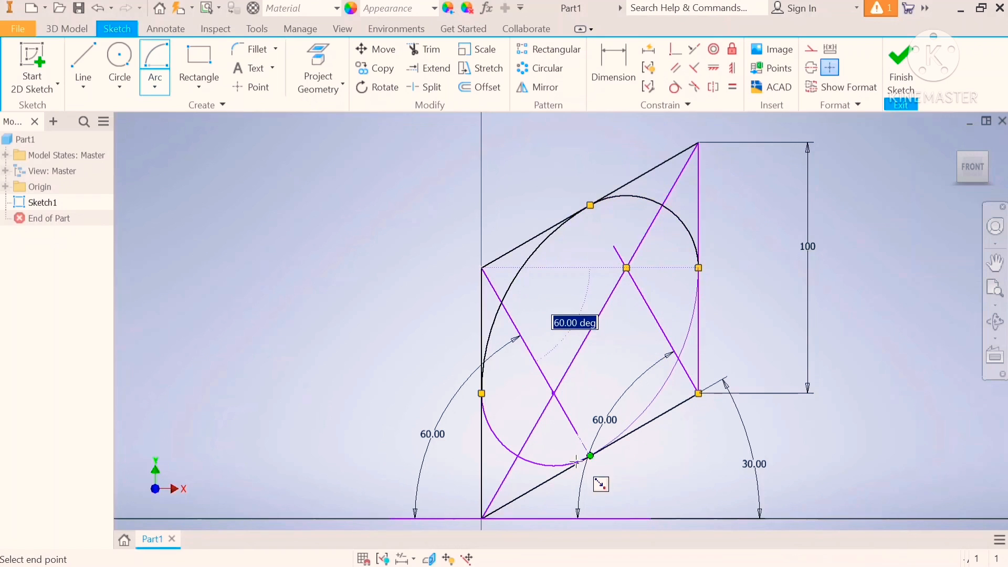